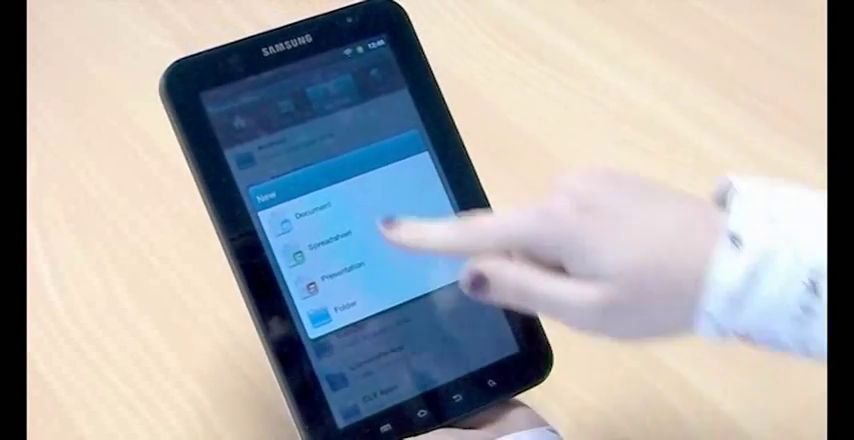
# Step: Create a new blank ThinkFree Office text document from the New list
pyautogui.click(310, 215)
pyautogui.write('H')
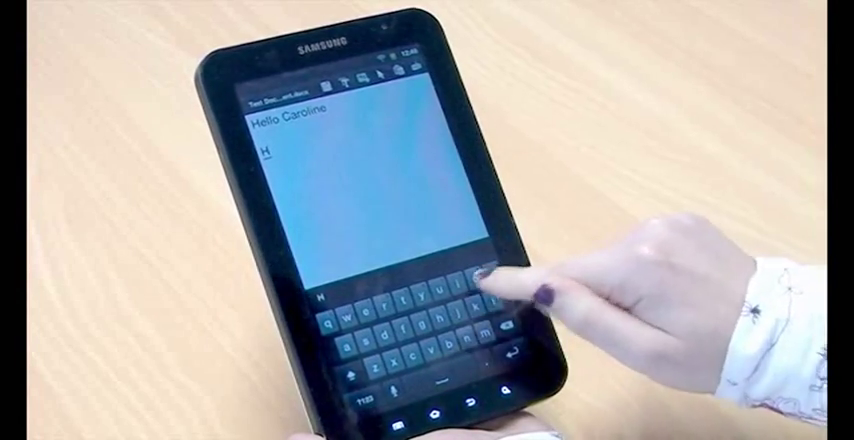
# Step: Type 'Hello Caroline' on the first line of the document
pyautogui.write('ow')
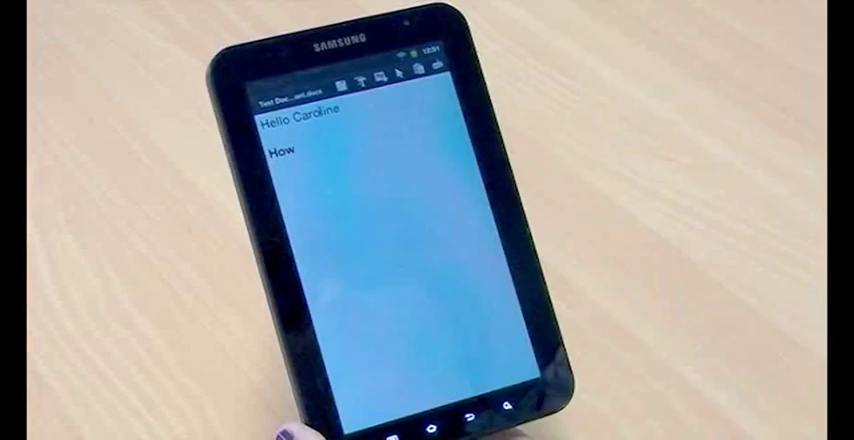
# Step: Open the formatting options for 'Hello Caroline' and scroll to the font color
pyautogui.click(372, 81)
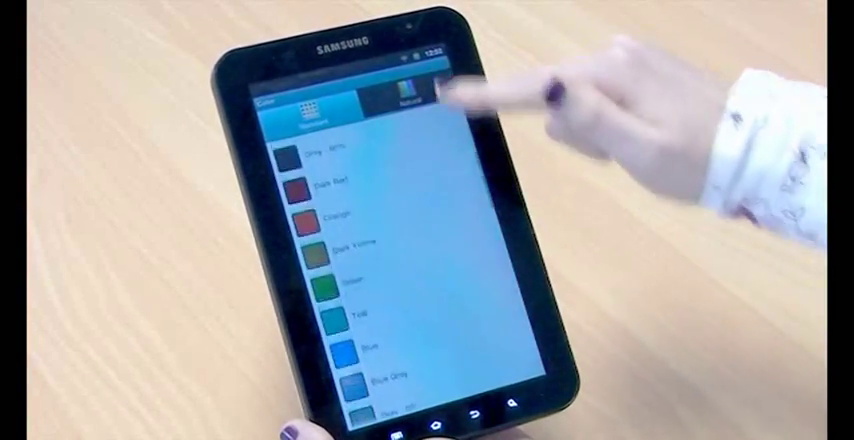
pyautogui.scroll(-3)
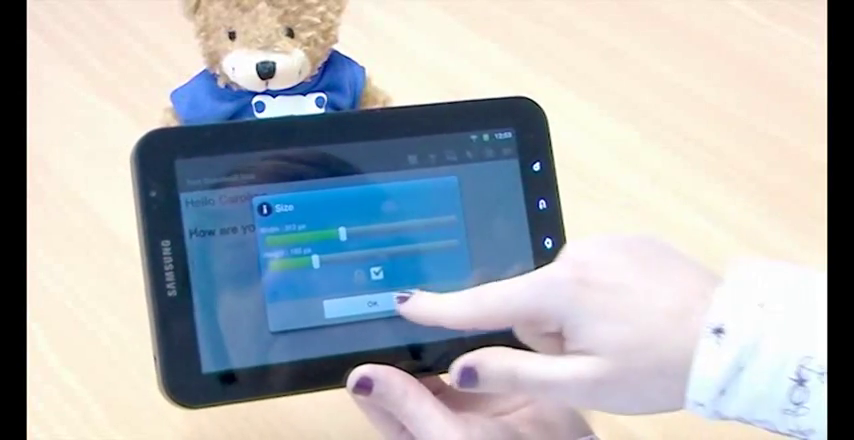
# Step: Confirm the teddy bear photo's new width and height in the Size dialog
pyautogui.click(367, 303)
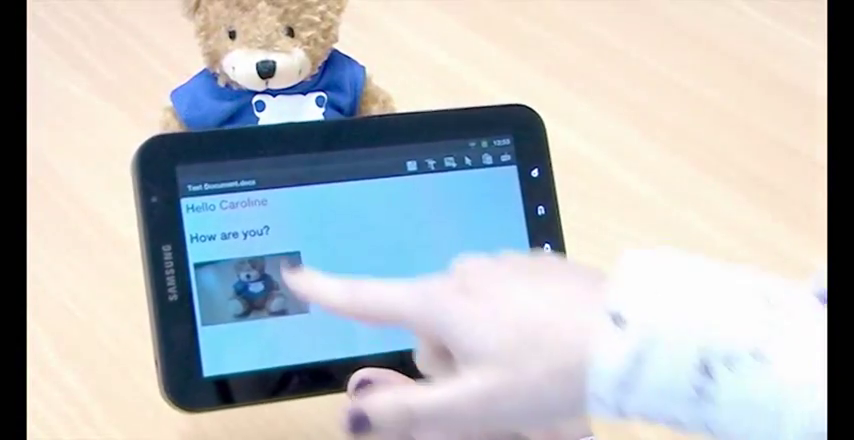